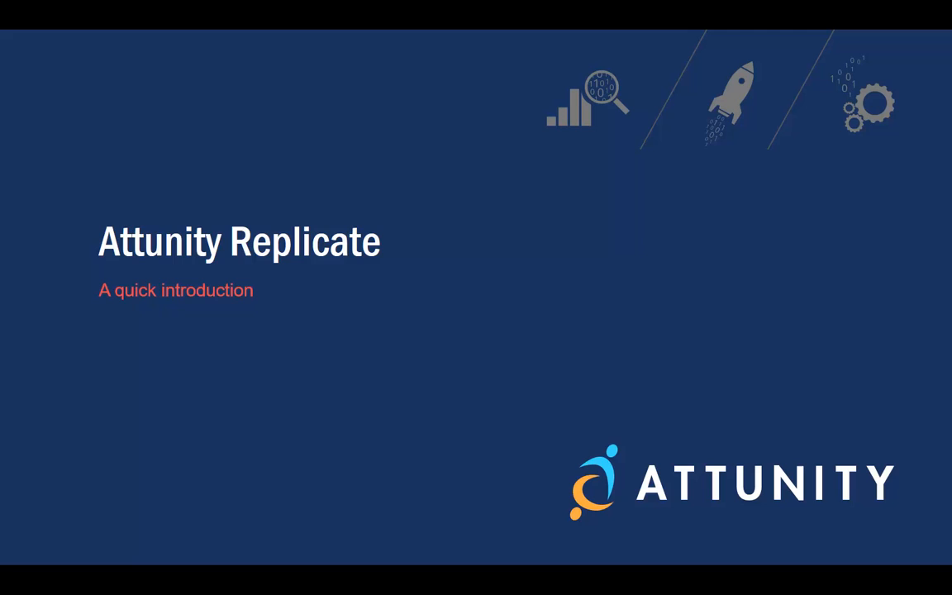
{"action": "mouse_move", "coordinate": [195, 354]}
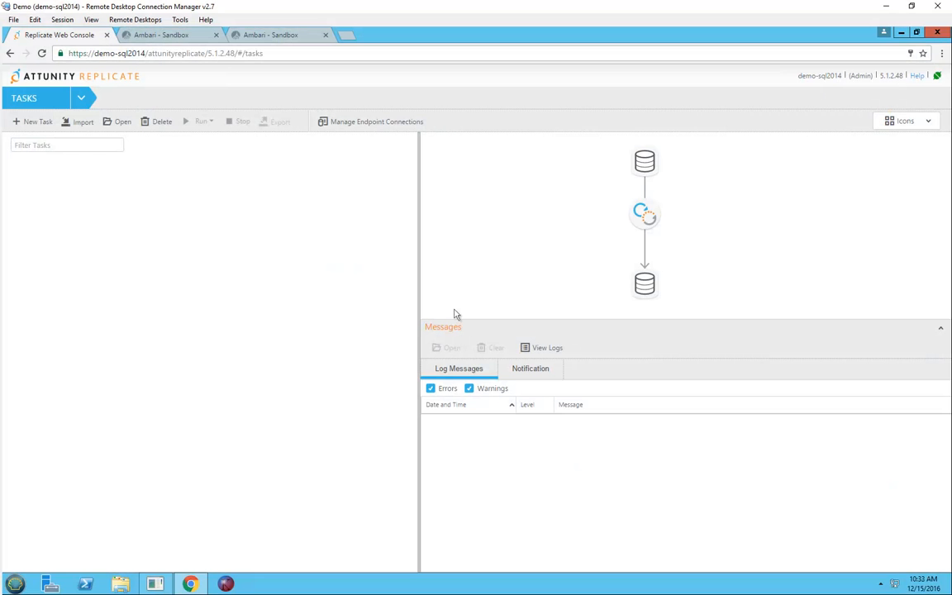
Test the Hadoop target endpoint connection from its Hive access settings in Manage Endpoint Connections
{"action": "left_click", "coordinate": [377, 123]}
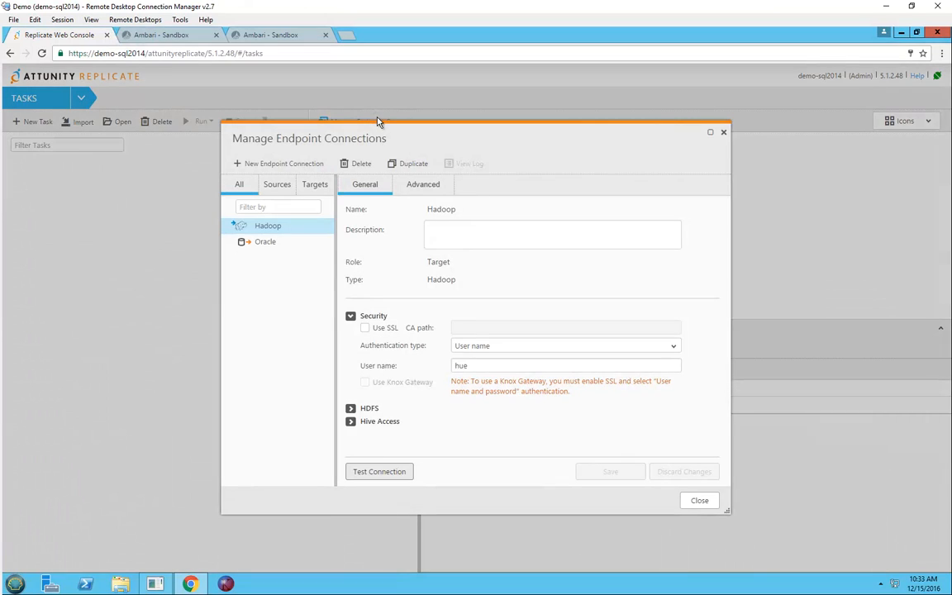
{"action": "mouse_move", "coordinate": [373, 409]}
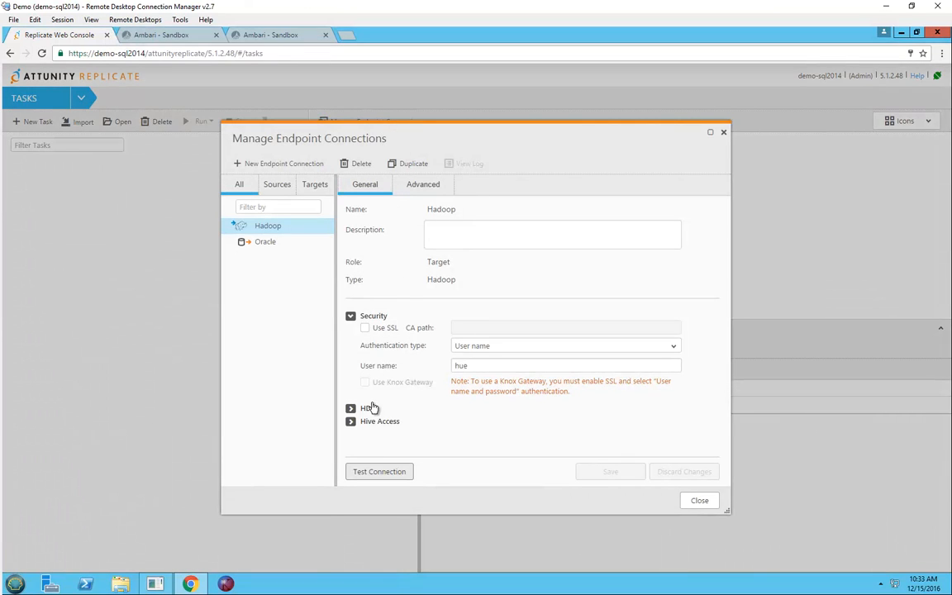
{"action": "left_click", "coordinate": [350, 408]}
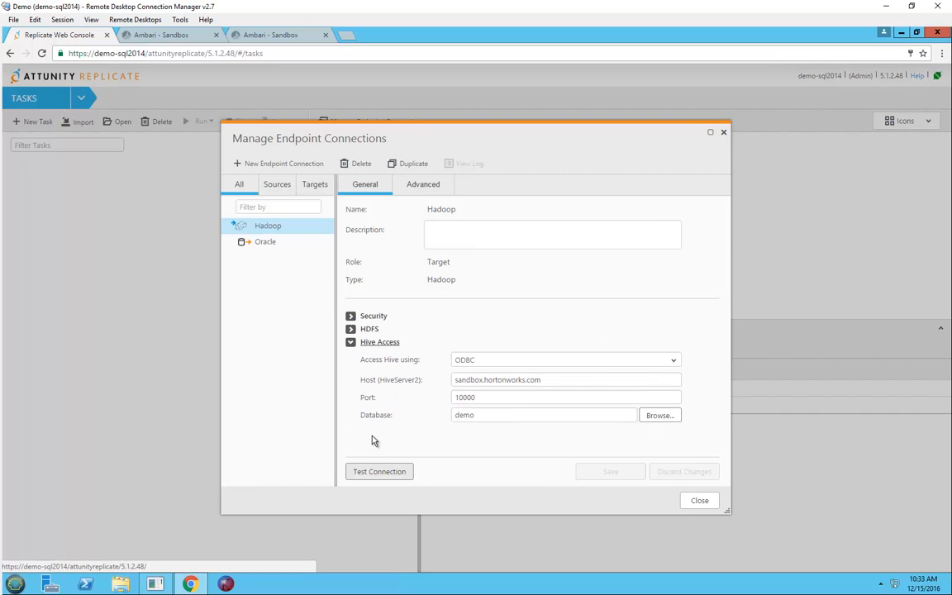
{"action": "left_click", "coordinate": [378, 471]}
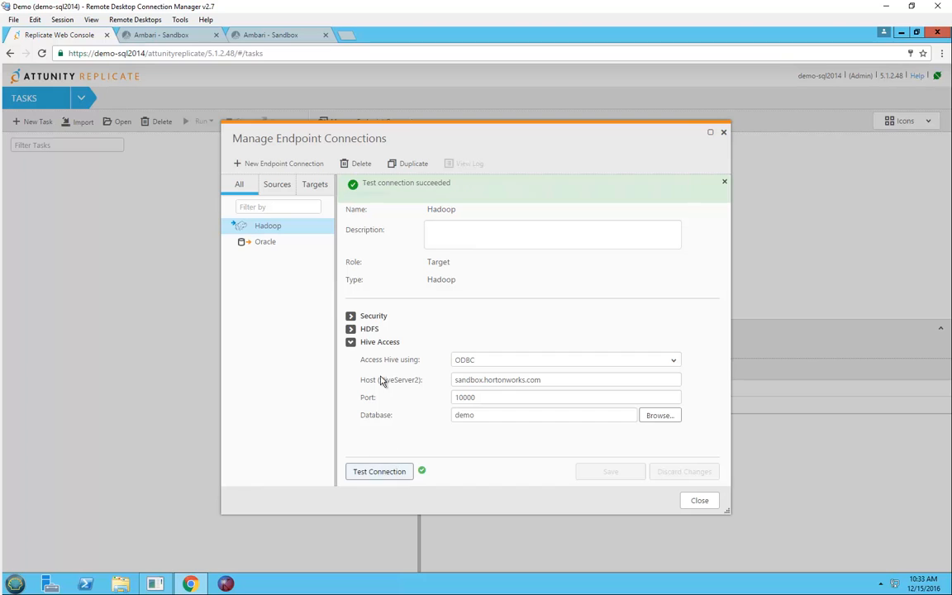
Test the Oracle source endpoint connection and close the endpoint settings
{"action": "left_click", "coordinate": [265, 241]}
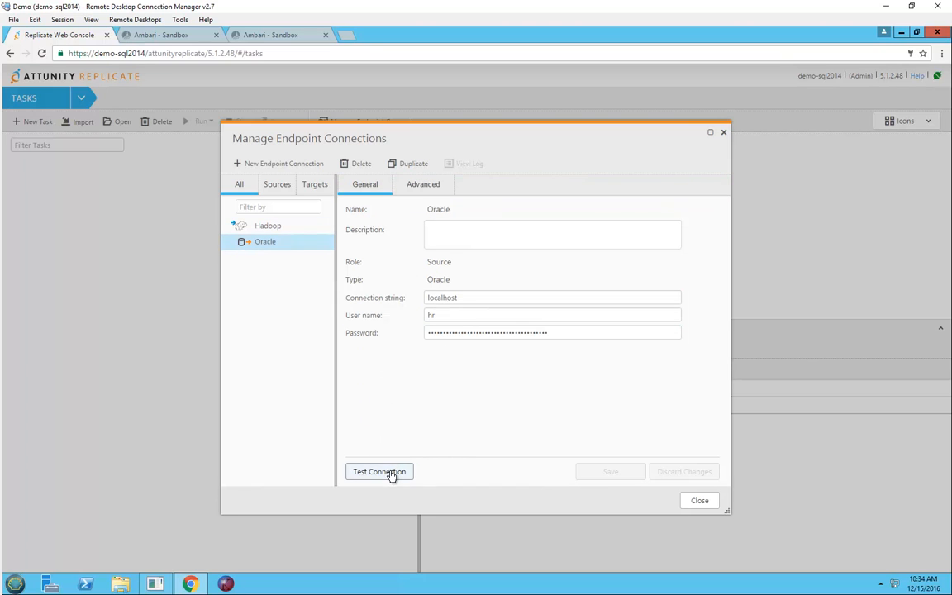
{"action": "left_click", "coordinate": [380, 471]}
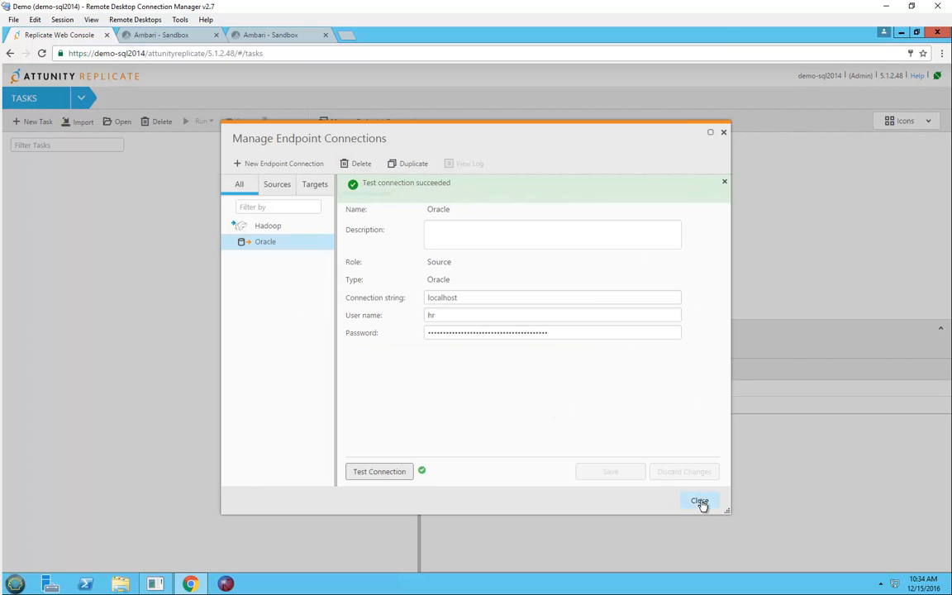
{"action": "left_click", "coordinate": [699, 503]}
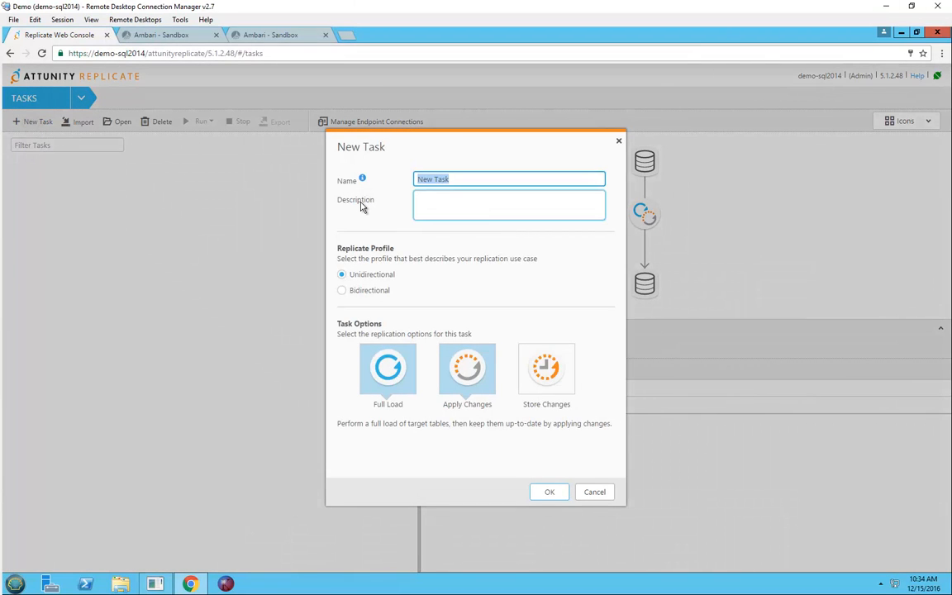
Name the new task 'Oracle to Hadoop', choose its replication options and confirm creation
{"action": "type", "text": "Oracle to Ha"}
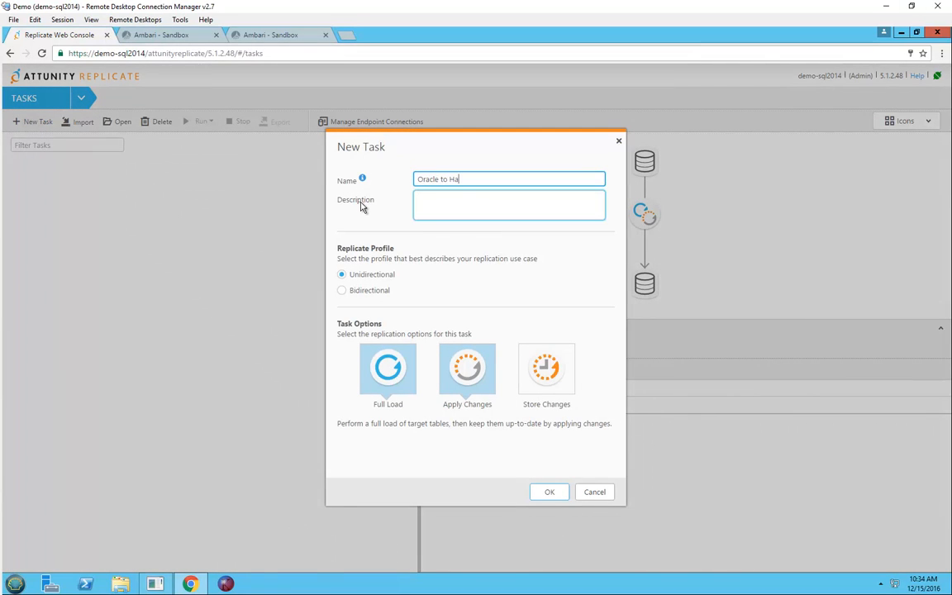
{"action": "type", "text": "doop"}
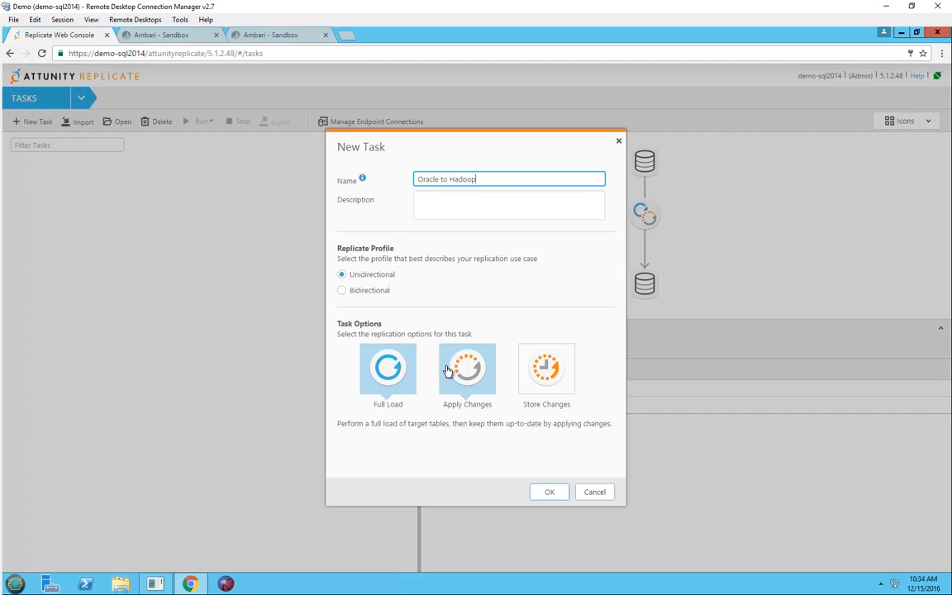
{"action": "left_click", "coordinate": [546, 371]}
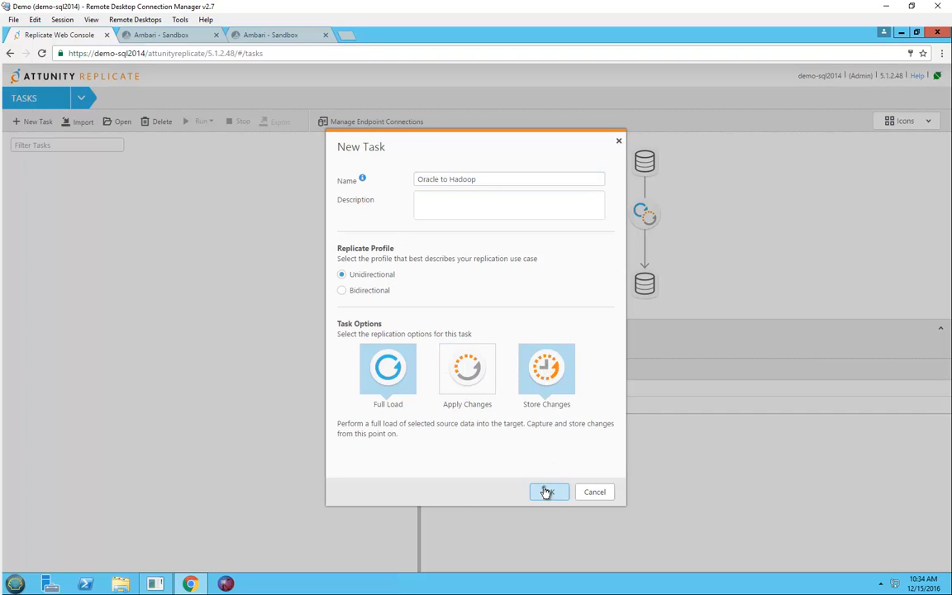
{"action": "left_click", "coordinate": [549, 492]}
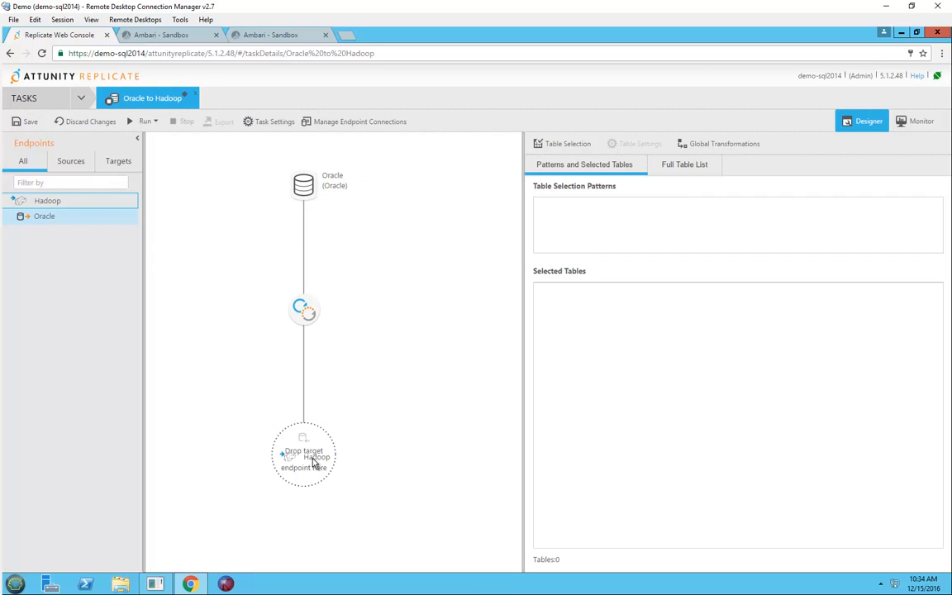
Select the HR schema and search it for the COUNTRIES, DEPARTMENTS, EMPLOYEES and JOB_HISTORY tables
{"action": "left_click", "coordinate": [137, 139]}
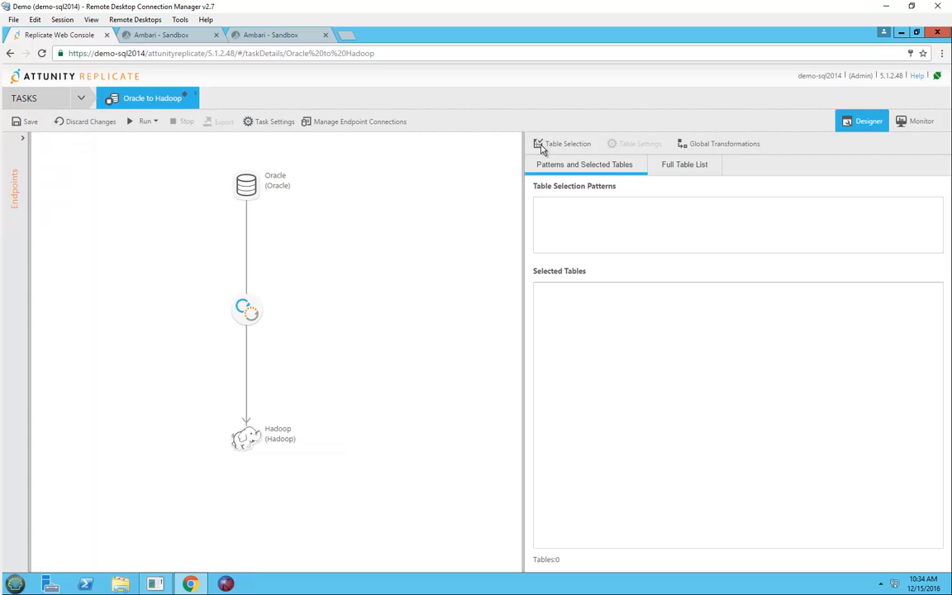
{"action": "left_click", "coordinate": [567, 143]}
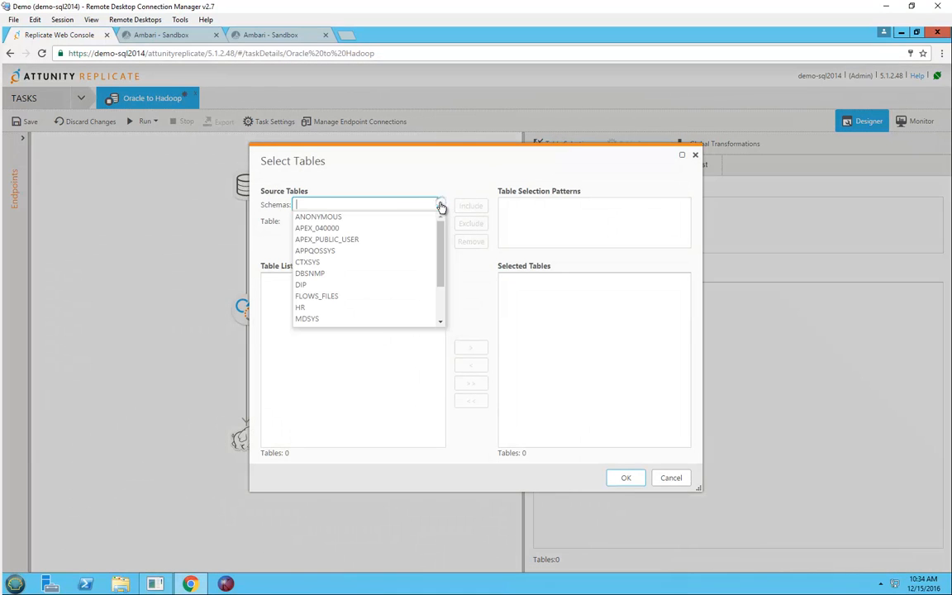
{"action": "left_click", "coordinate": [301, 306]}
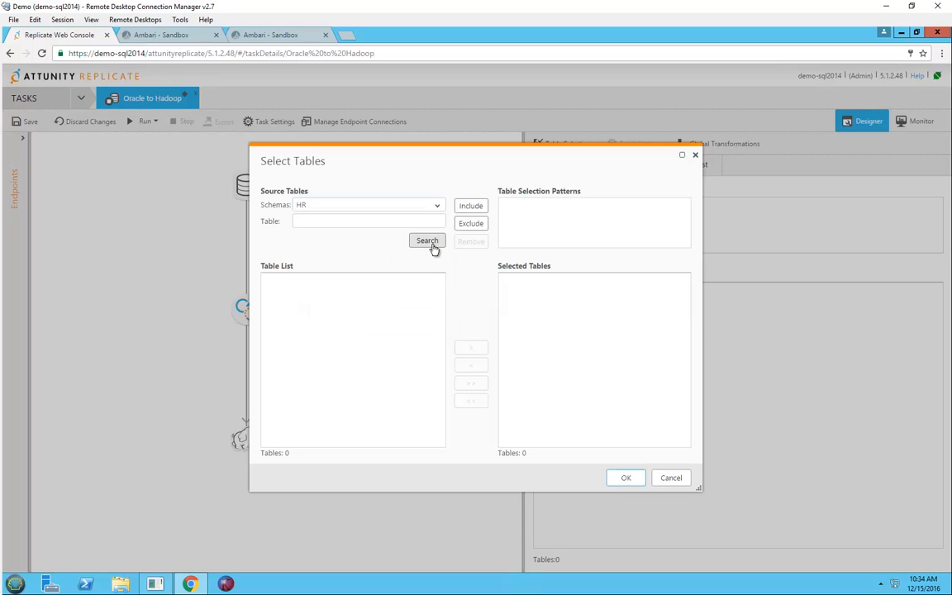
{"action": "left_click", "coordinate": [427, 241]}
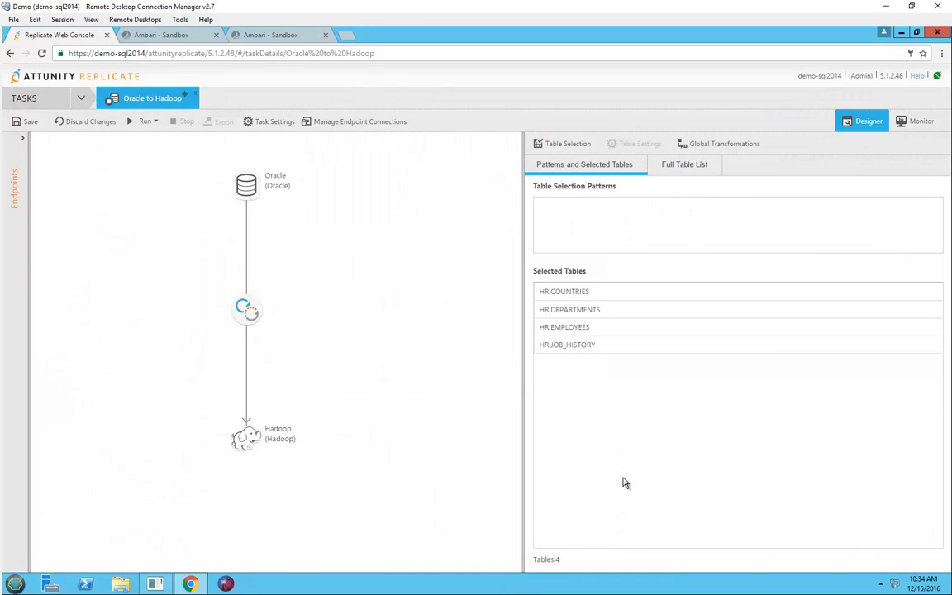
Save the Oracle to Hadoop task and start it running
{"action": "left_click", "coordinate": [26, 122]}
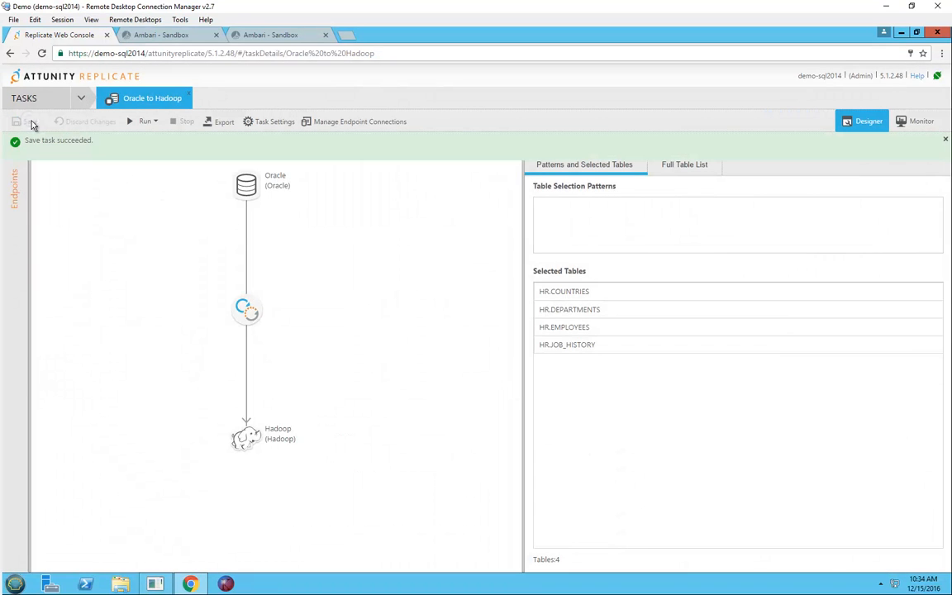
{"action": "left_click", "coordinate": [145, 122]}
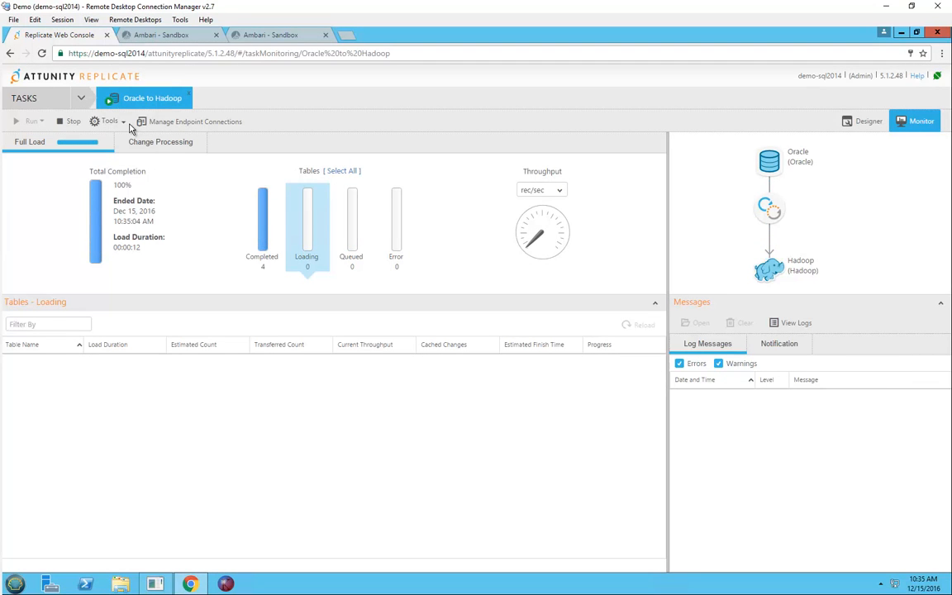
List the four tables that finished loading, then switch to the Change Processing monitor
{"action": "left_click", "coordinate": [261, 228]}
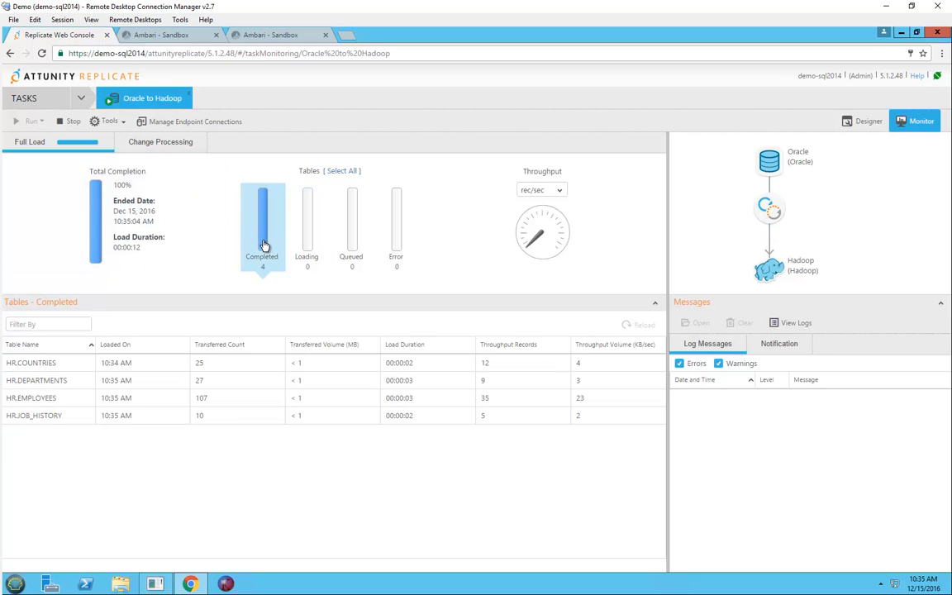
{"action": "mouse_move", "coordinate": [185, 162]}
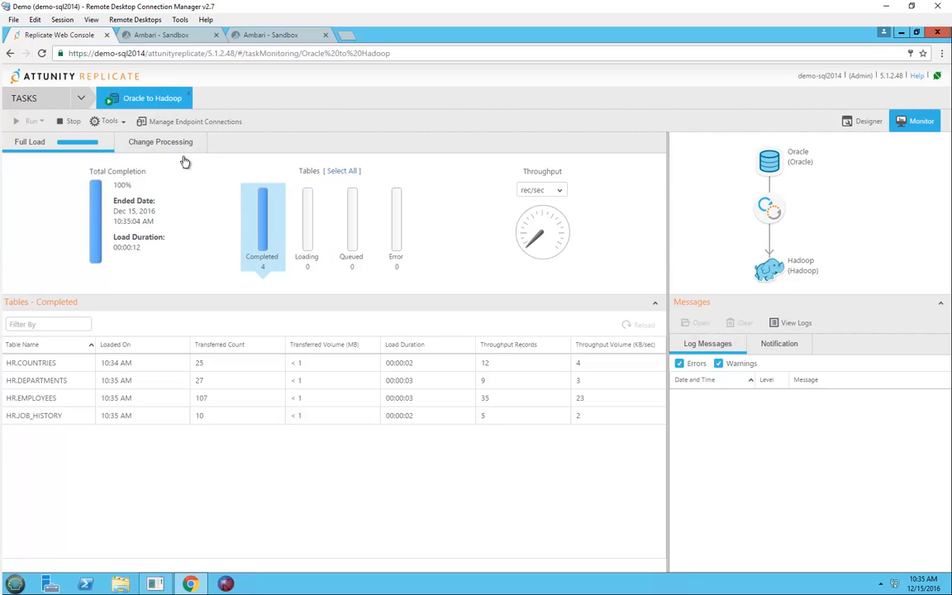
{"action": "left_click", "coordinate": [161, 143]}
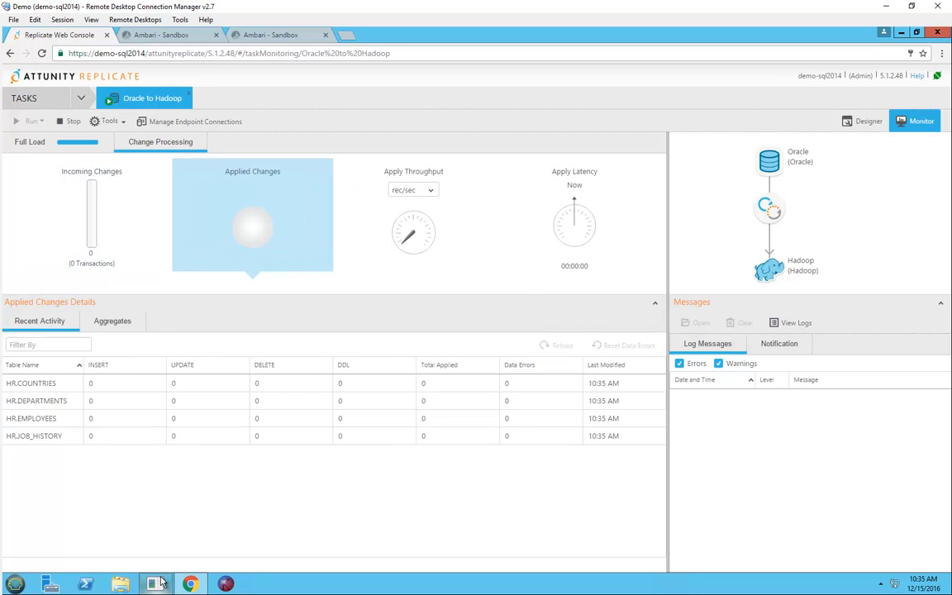
Insert 100 employee rows and delete rows with ID above 1000 in CDC Source Data Modifier, then view applied changes
{"action": "left_click", "coordinate": [156, 585]}
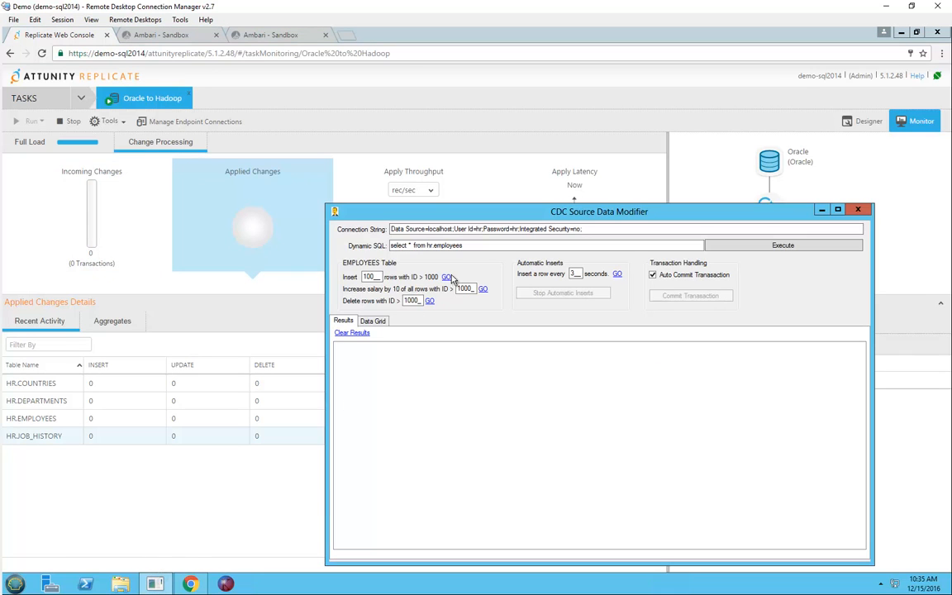
{"action": "left_click", "coordinate": [446, 278]}
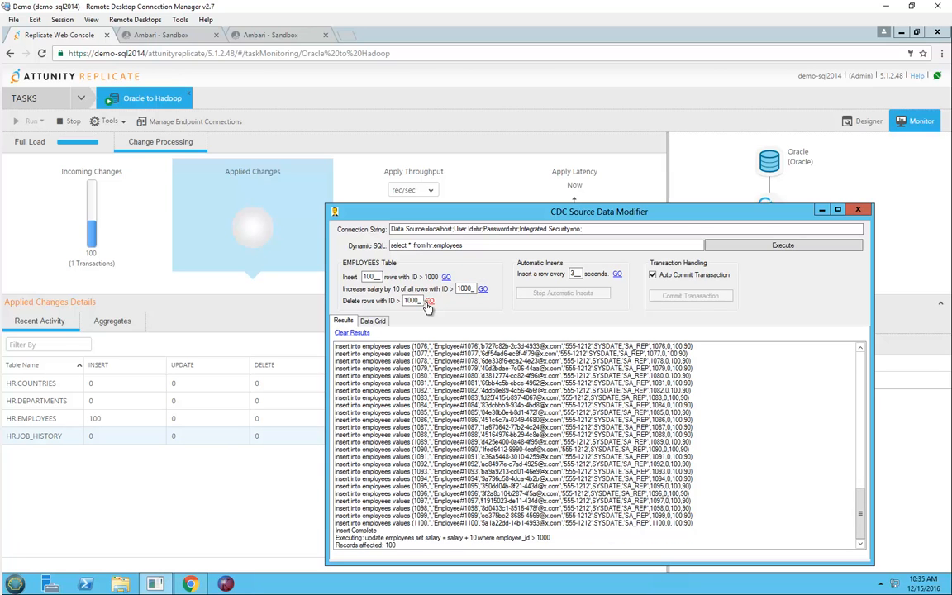
{"action": "left_click", "coordinate": [430, 301]}
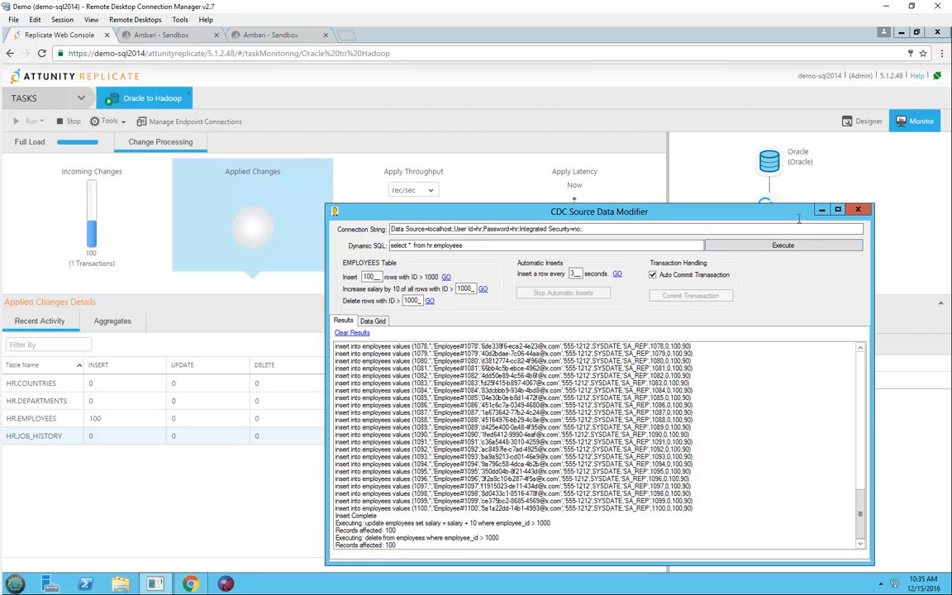
{"action": "left_click", "coordinate": [856, 208]}
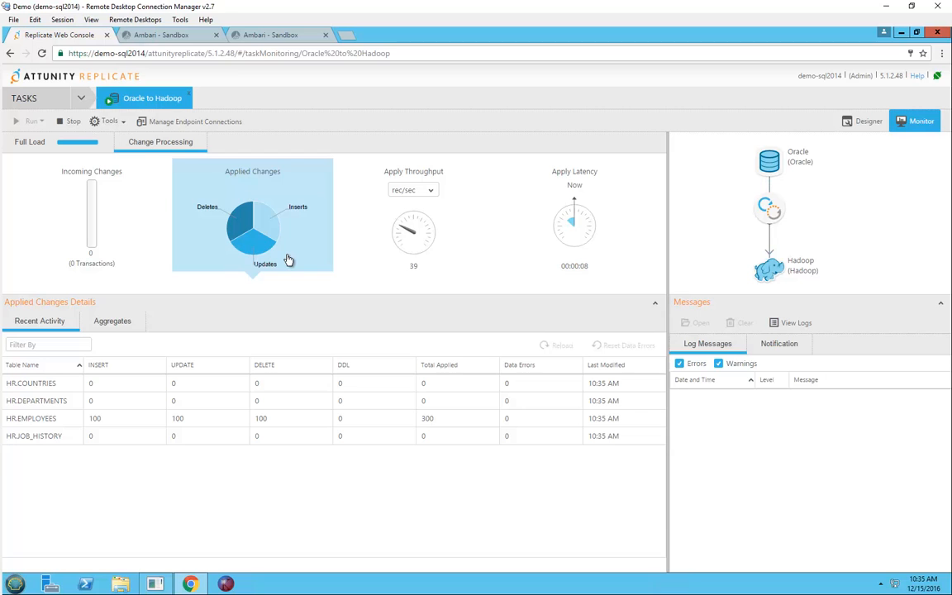
{"action": "mouse_move", "coordinate": [172, 39]}
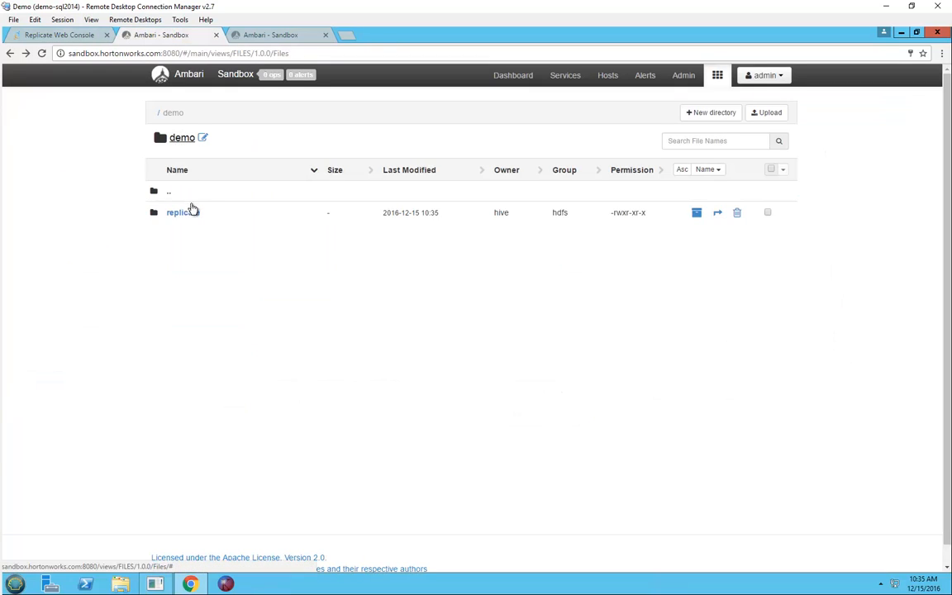
Preview the full-load EMPLOYEES csv file under demo/replicate/EMPLOYEES in HDFS
{"action": "left_click", "coordinate": [177, 211]}
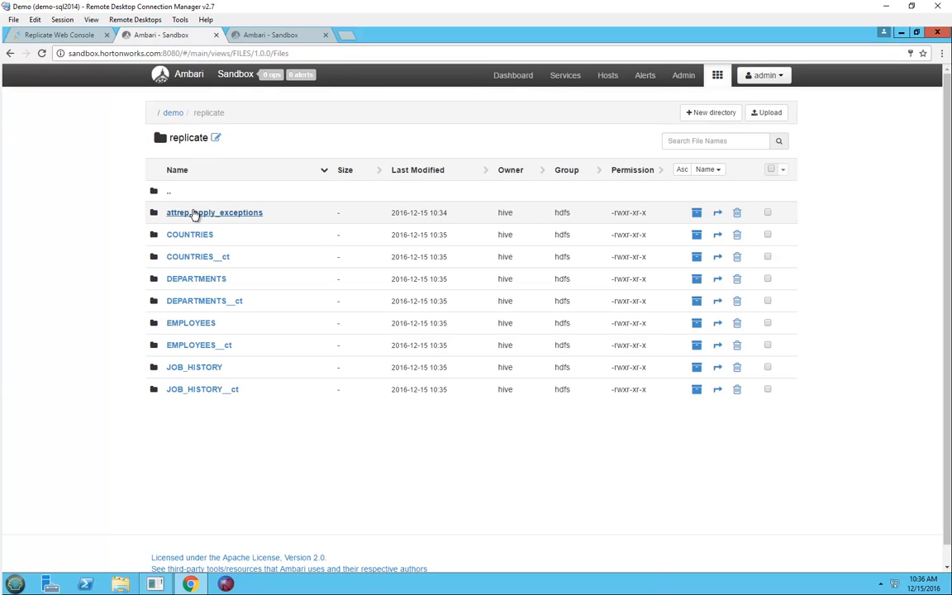
{"action": "left_click", "coordinate": [192, 322]}
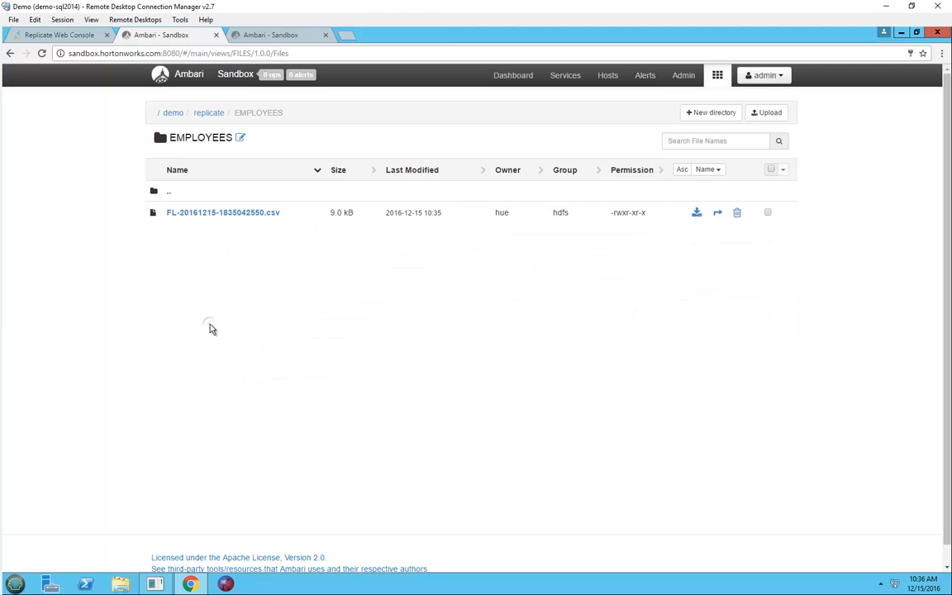
{"action": "left_click", "coordinate": [221, 212]}
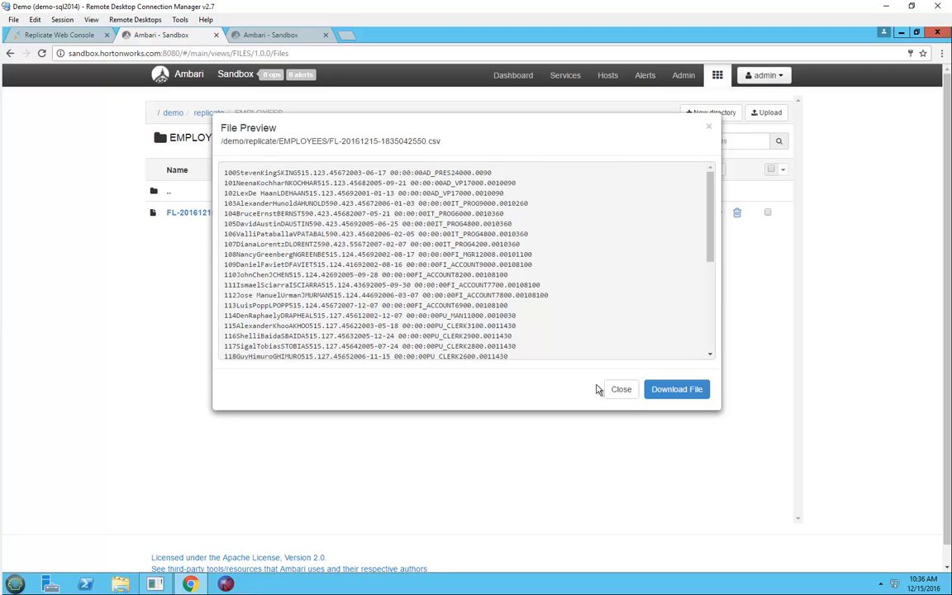
{"action": "left_click", "coordinate": [621, 390]}
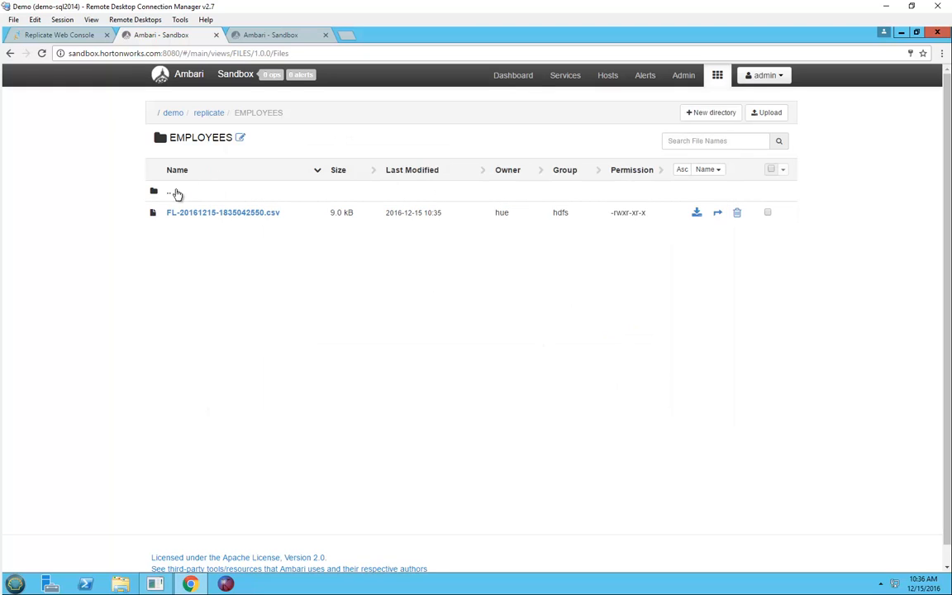
Preview the EMPLOYEES__ct change csv file, then move to the Hive view
{"action": "left_click", "coordinate": [169, 192]}
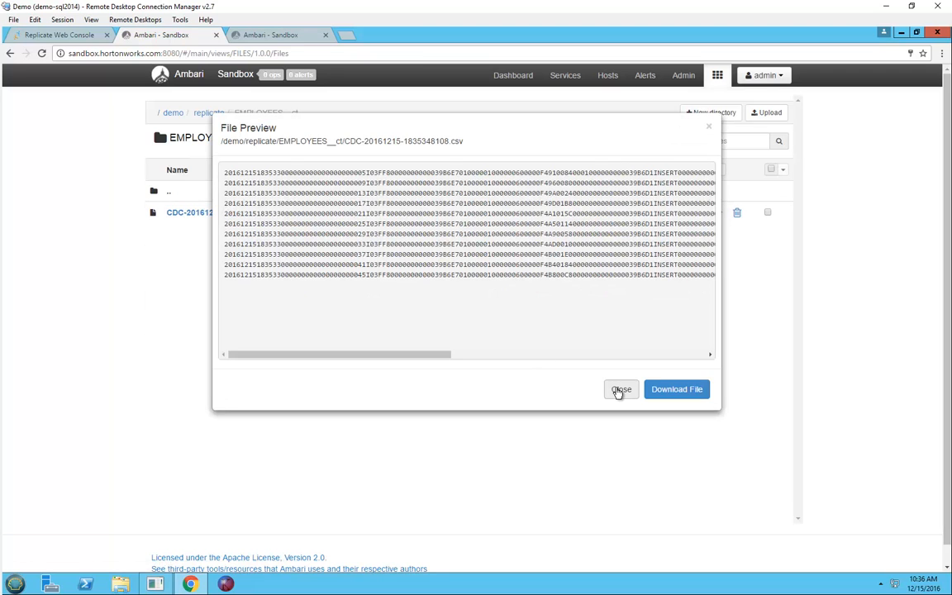
{"action": "left_click", "coordinate": [621, 390]}
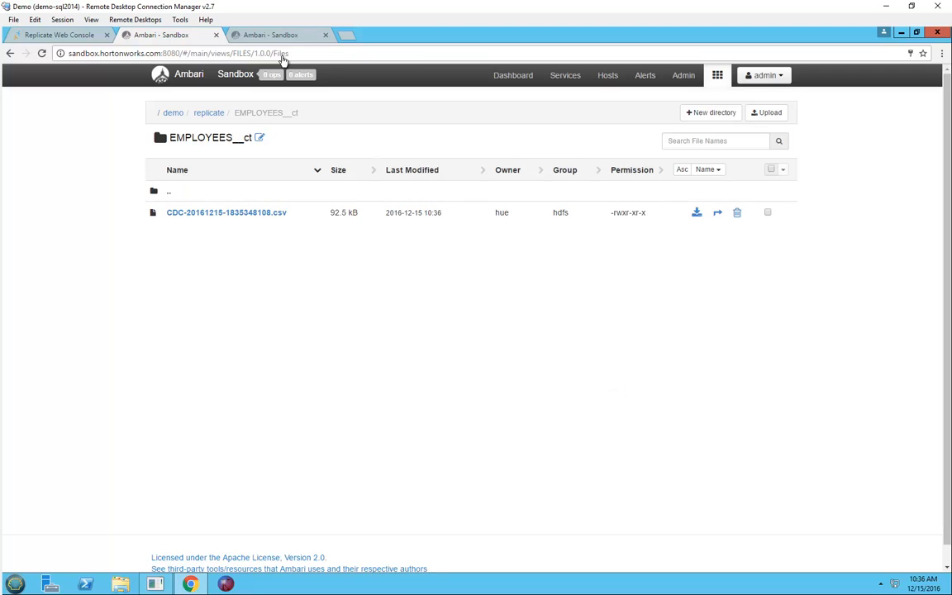
{"action": "left_click", "coordinate": [278, 35]}
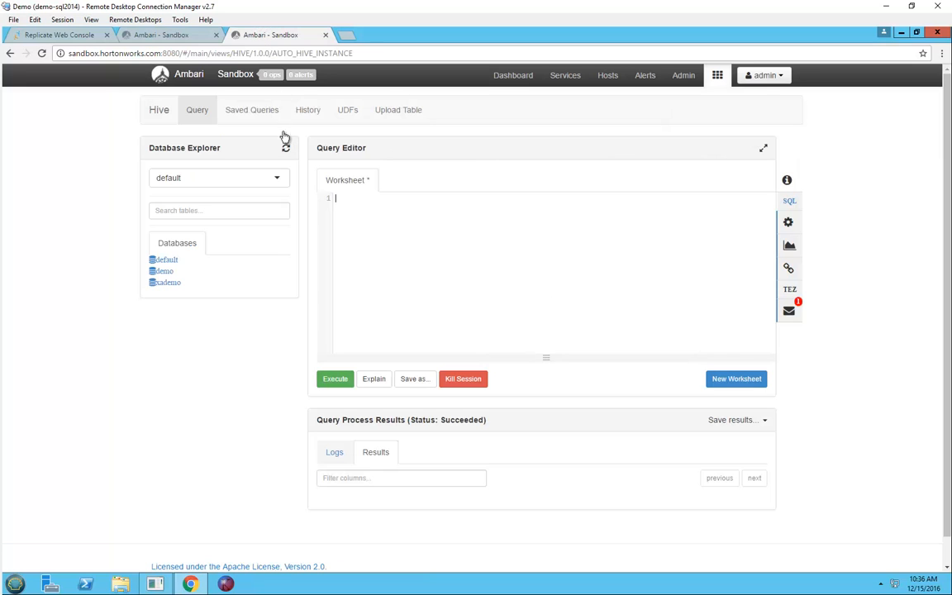
Show sample rows from the employees and employees__ct tables in the demo database
{"action": "left_click", "coordinate": [165, 271]}
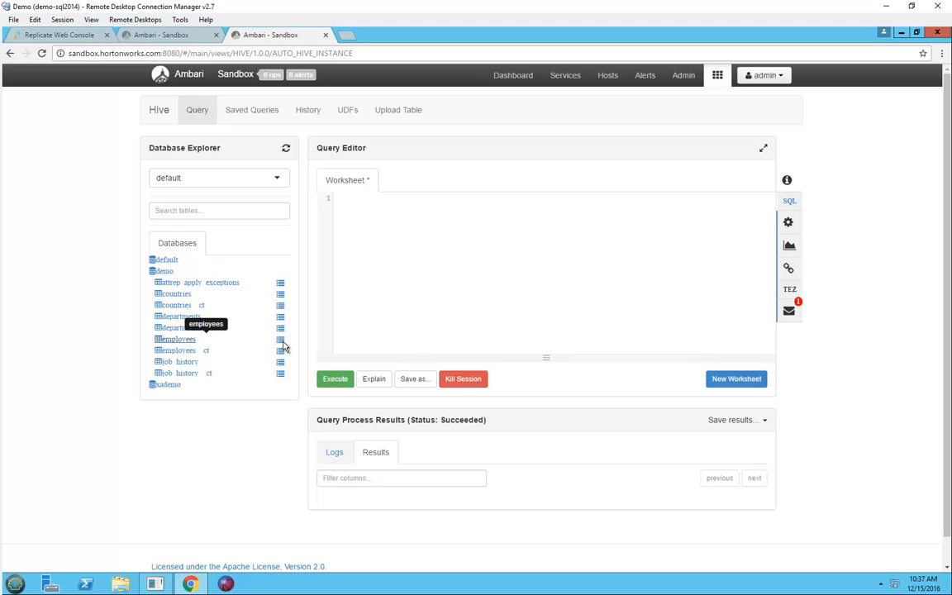
{"action": "left_click", "coordinate": [279, 340]}
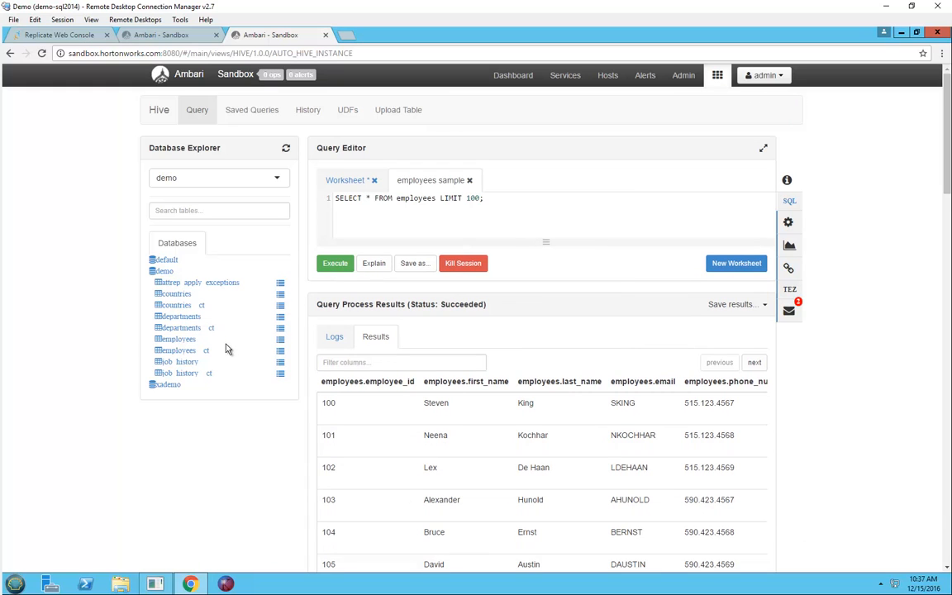
{"action": "left_click", "coordinate": [281, 350]}
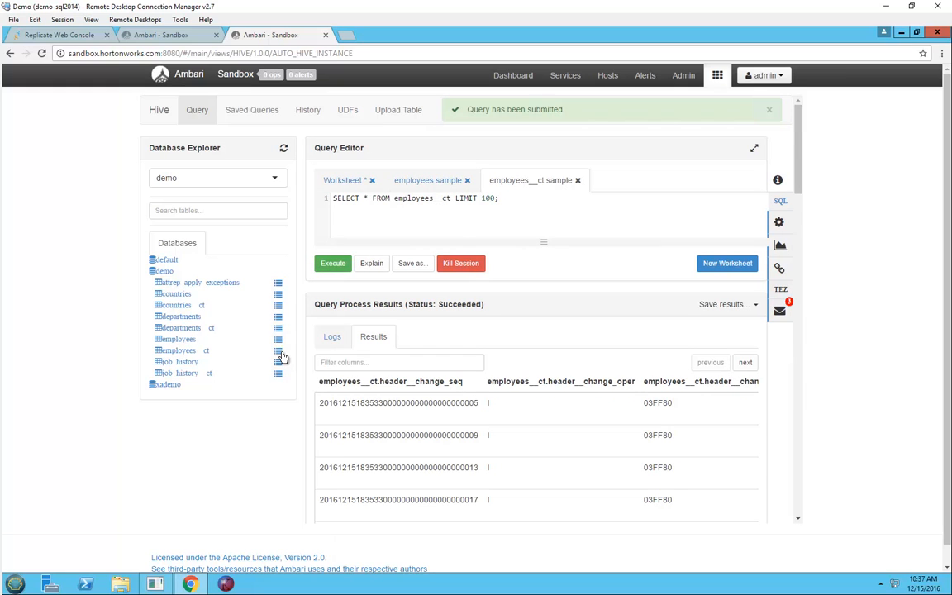
{"action": "left_click", "coordinate": [768, 109]}
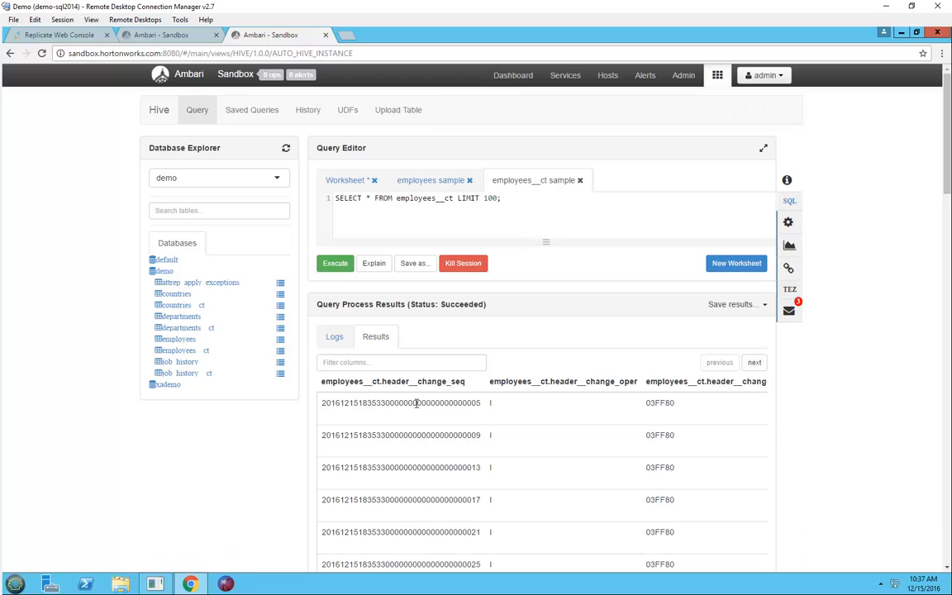
{"action": "mouse_move", "coordinate": [440, 393]}
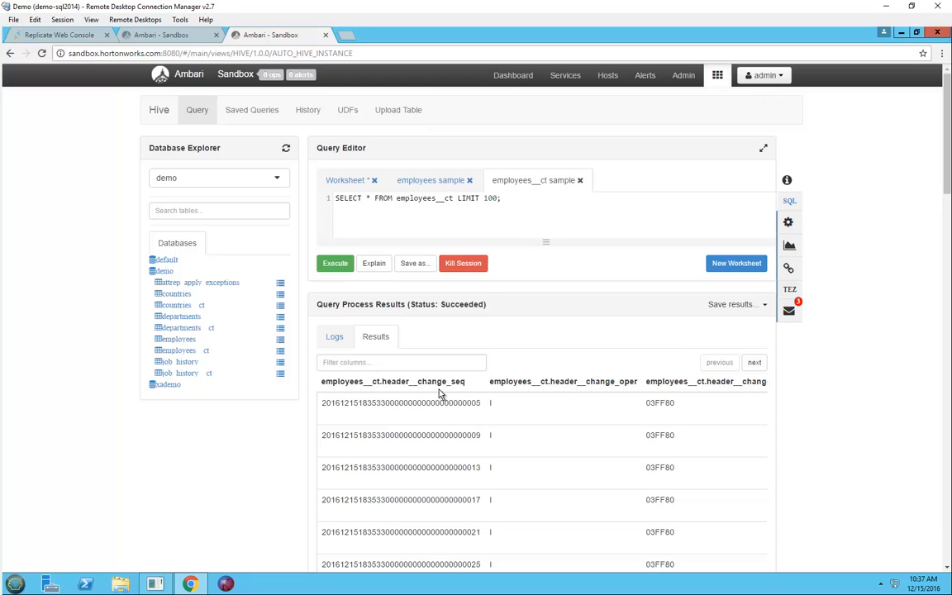